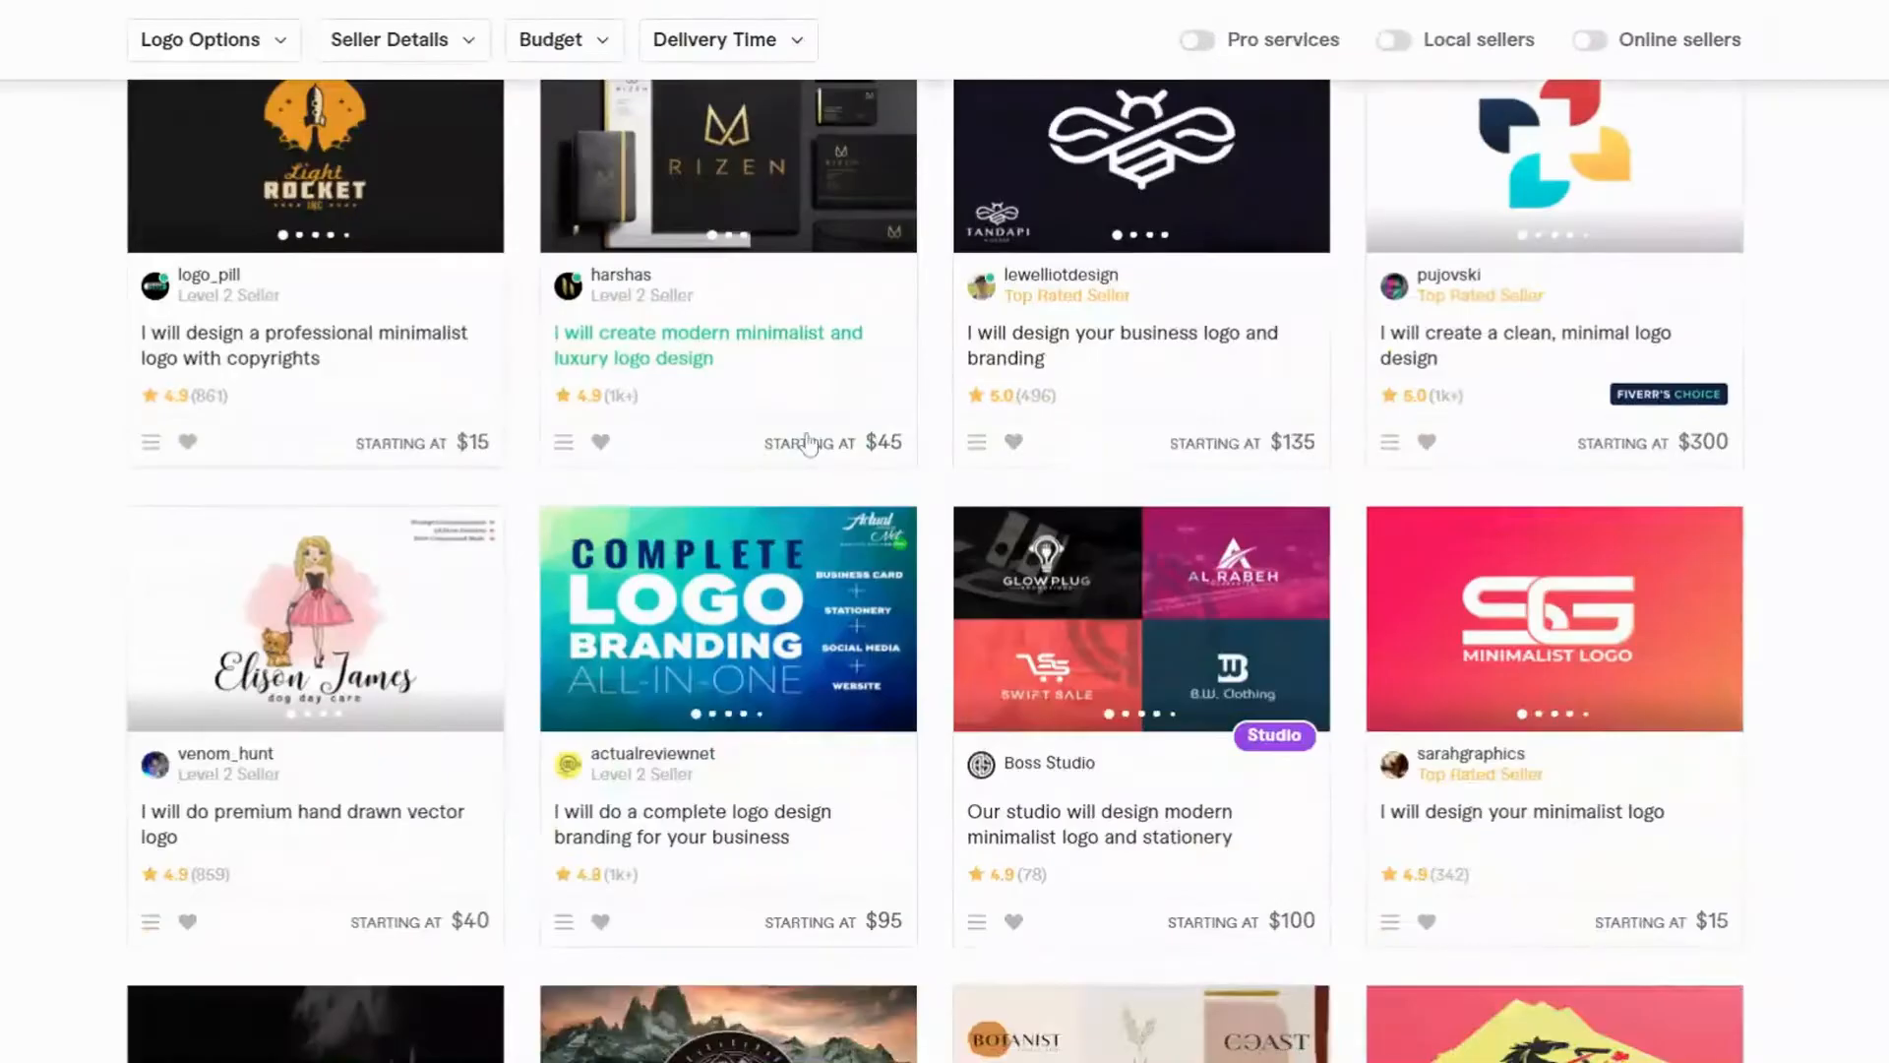
scroll(down, 3)
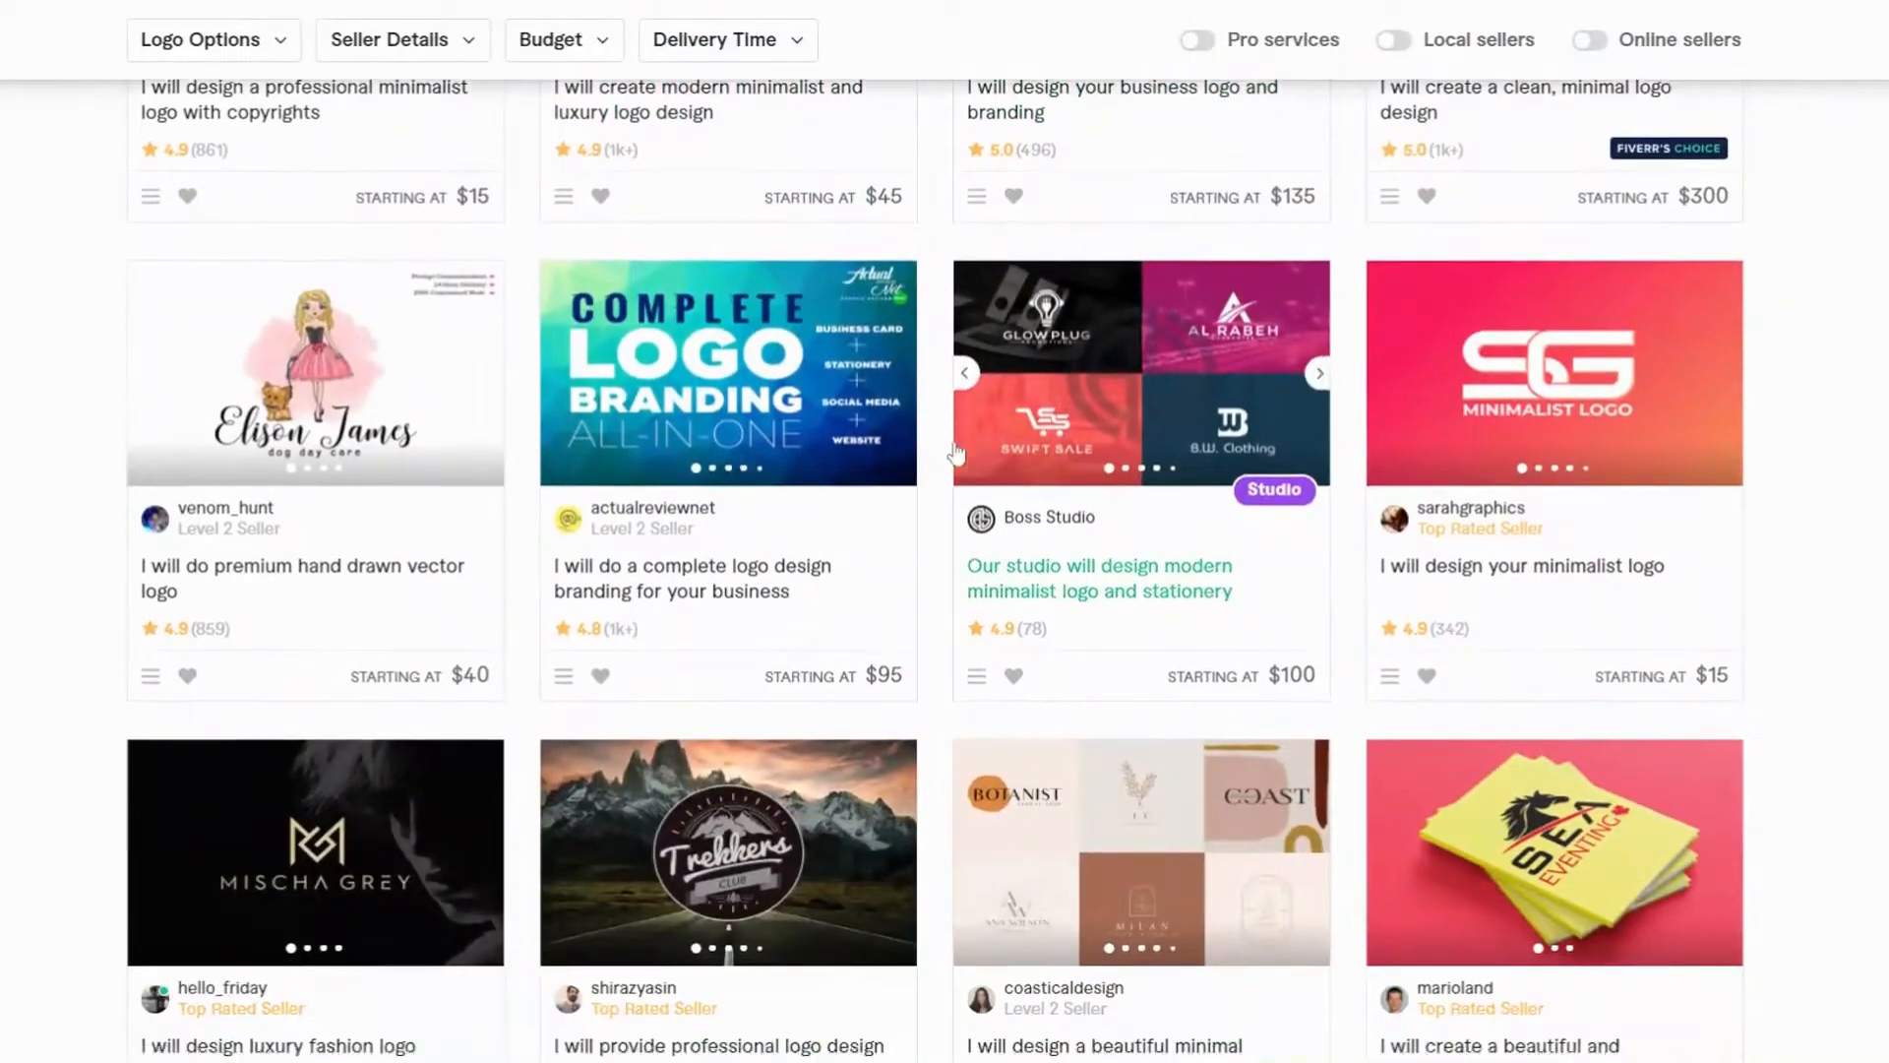
scroll(down, 3)
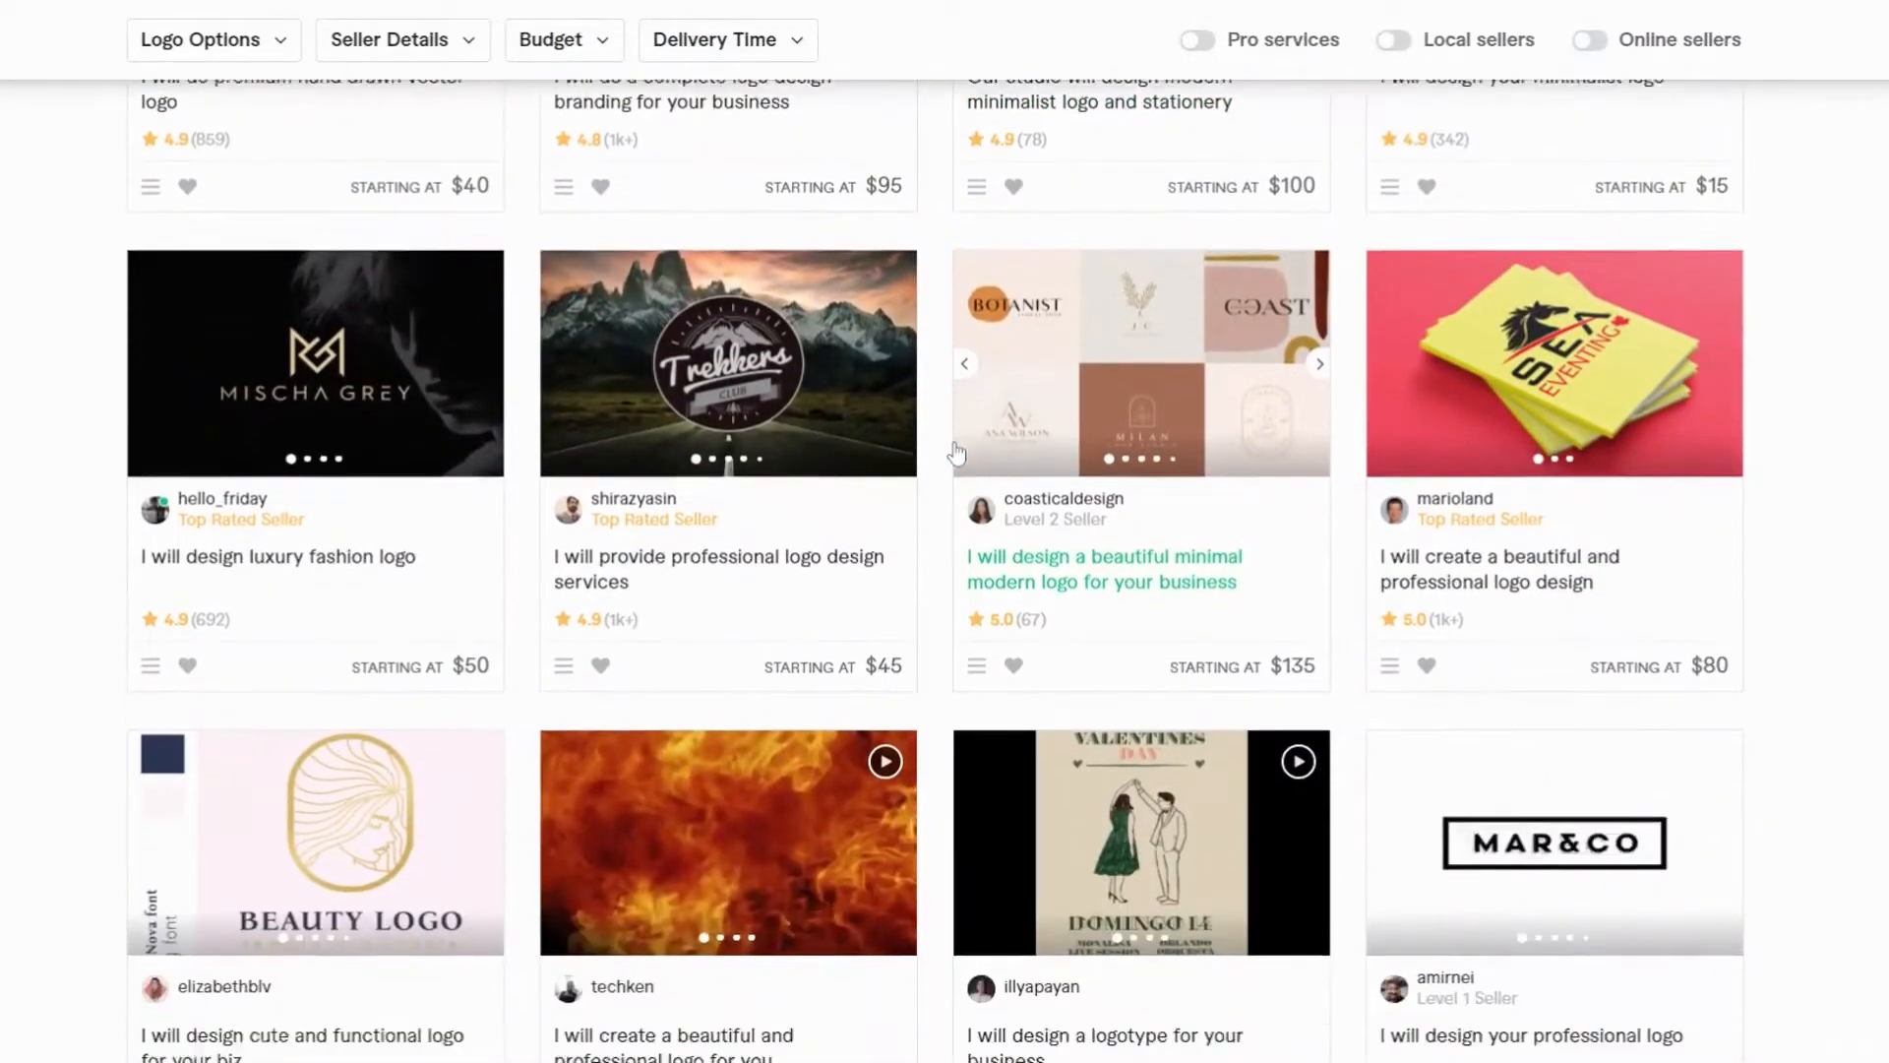
scroll(down, 3)
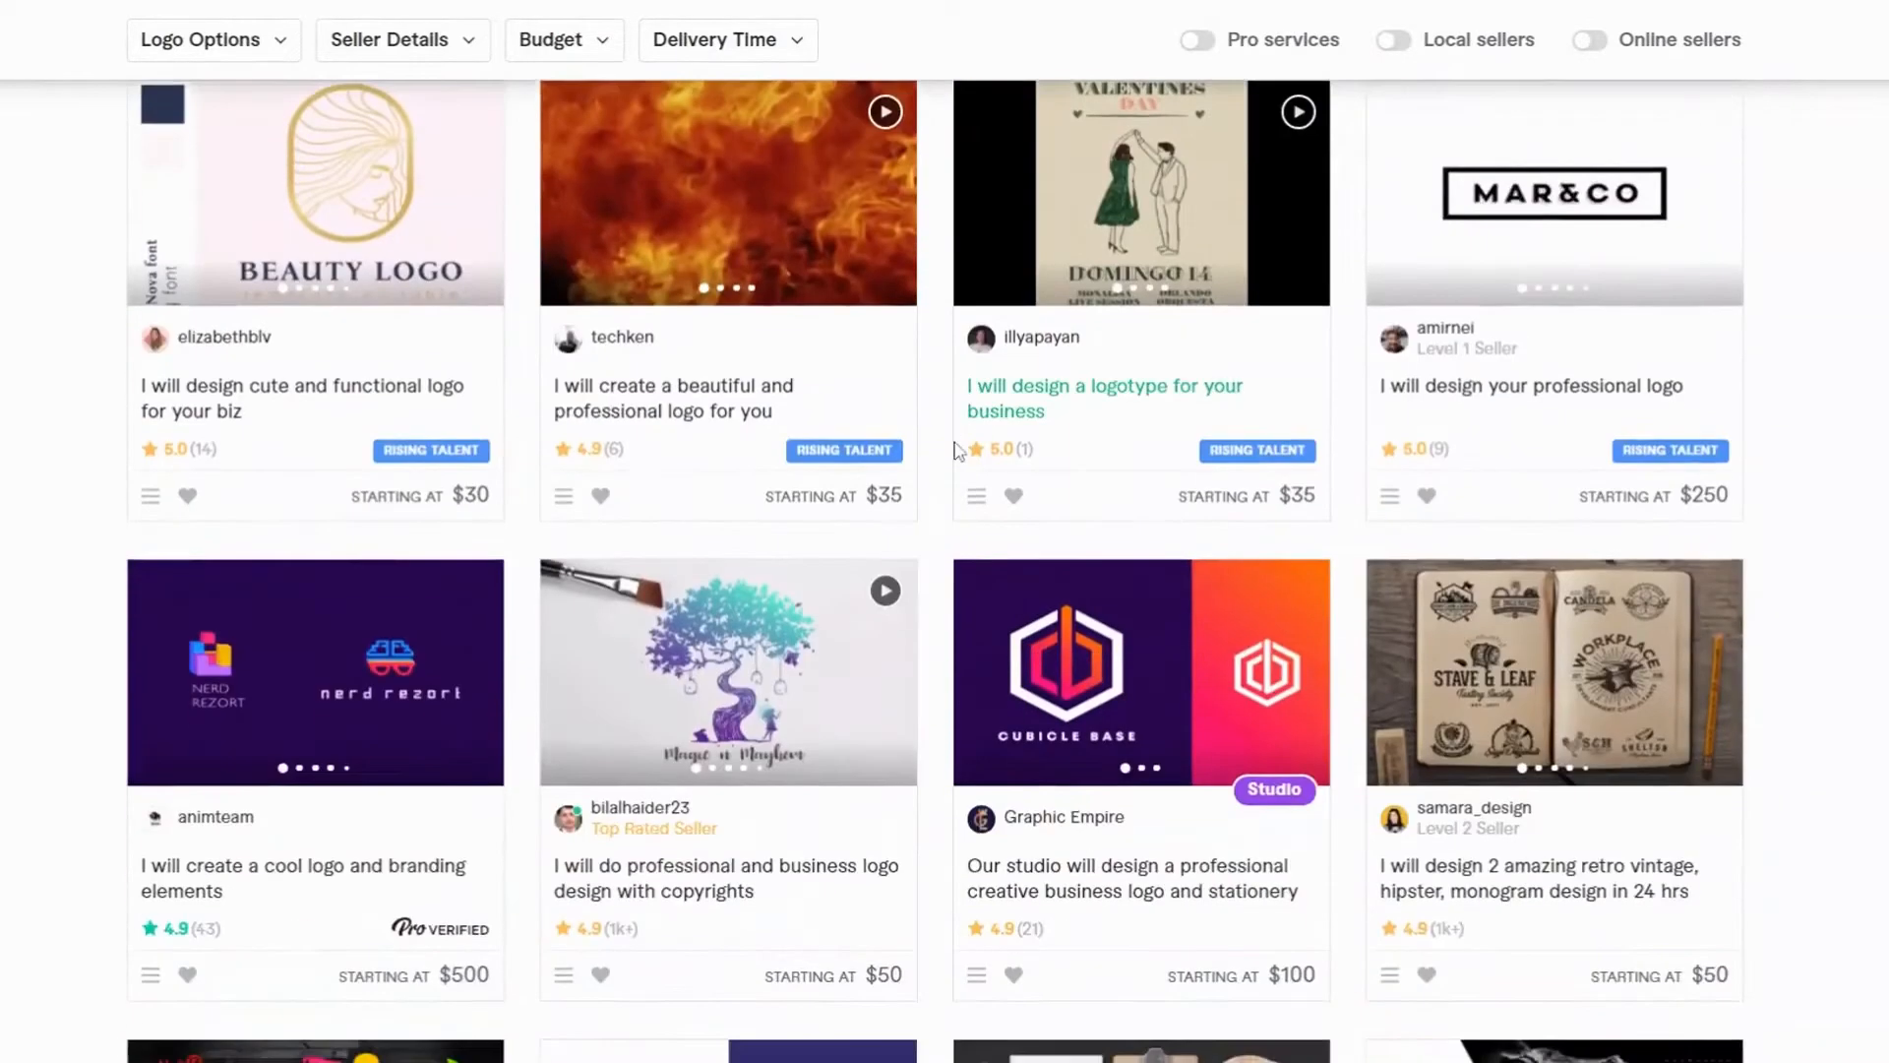
scroll(down, 3)
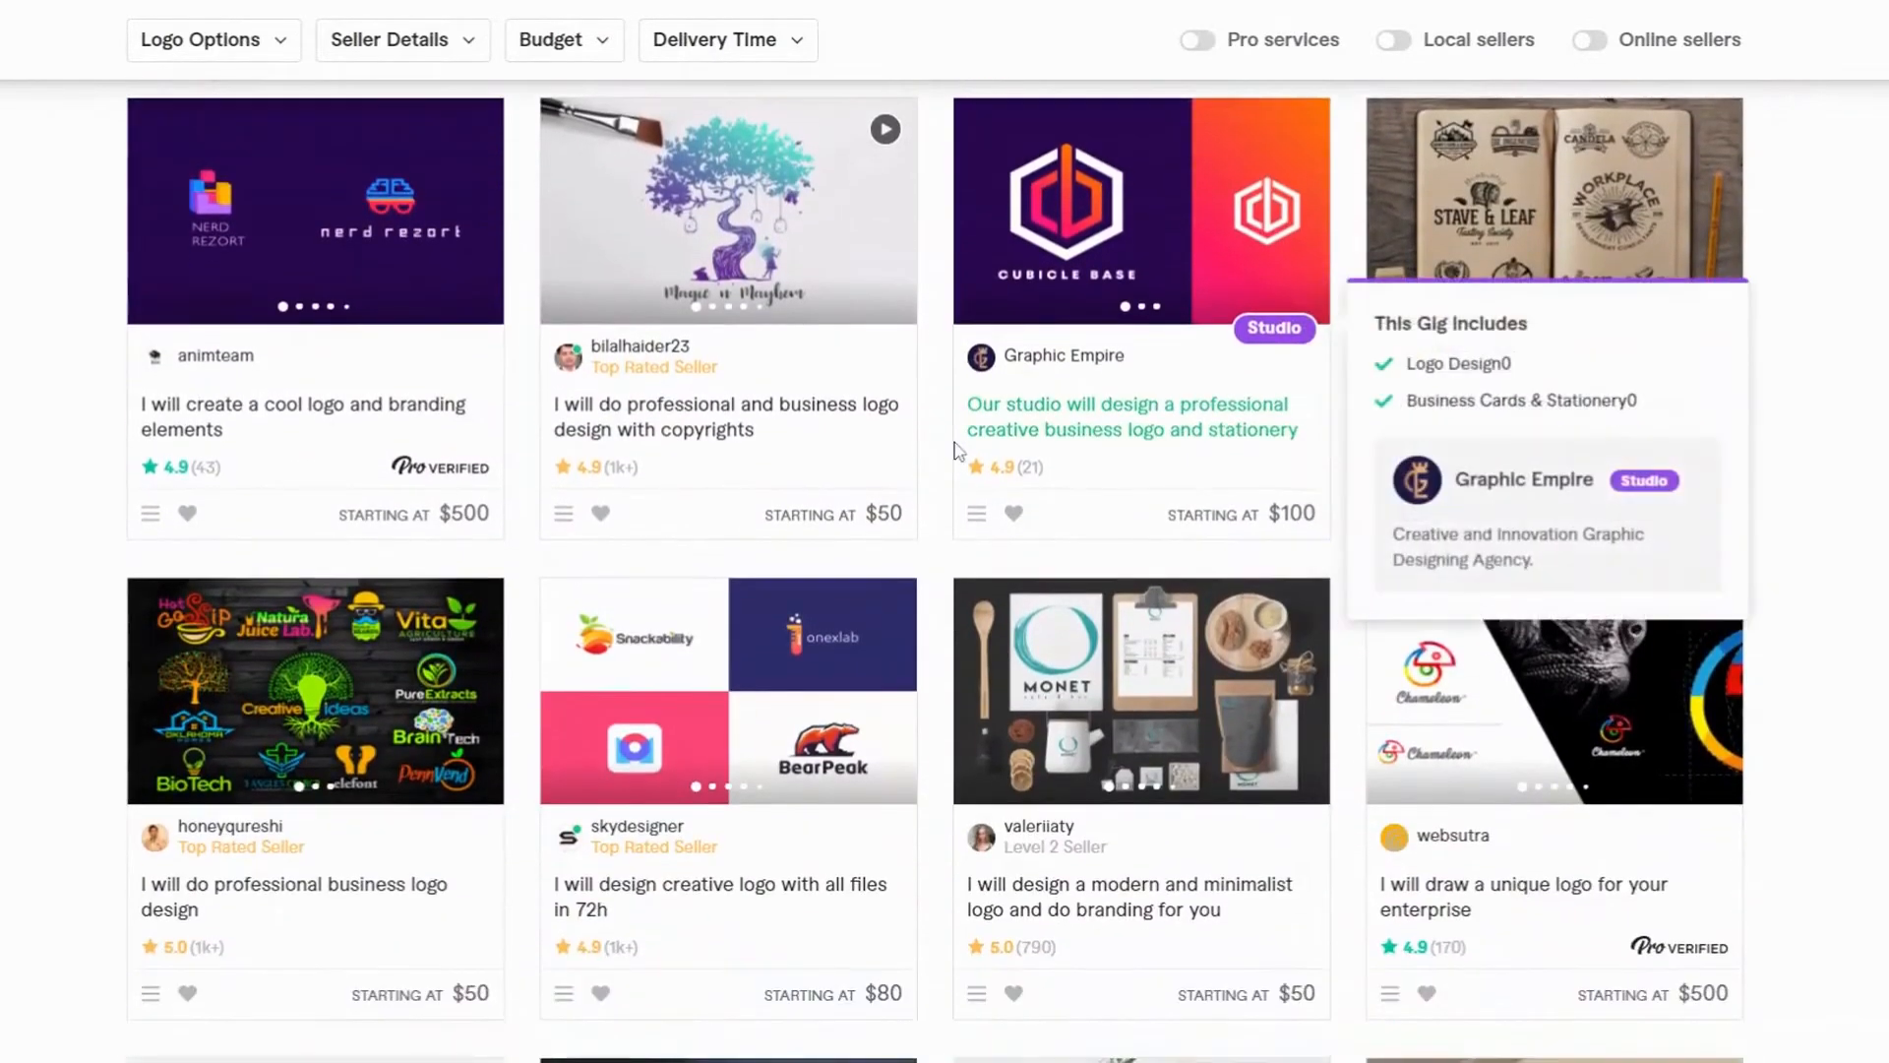
scroll(down, 3)
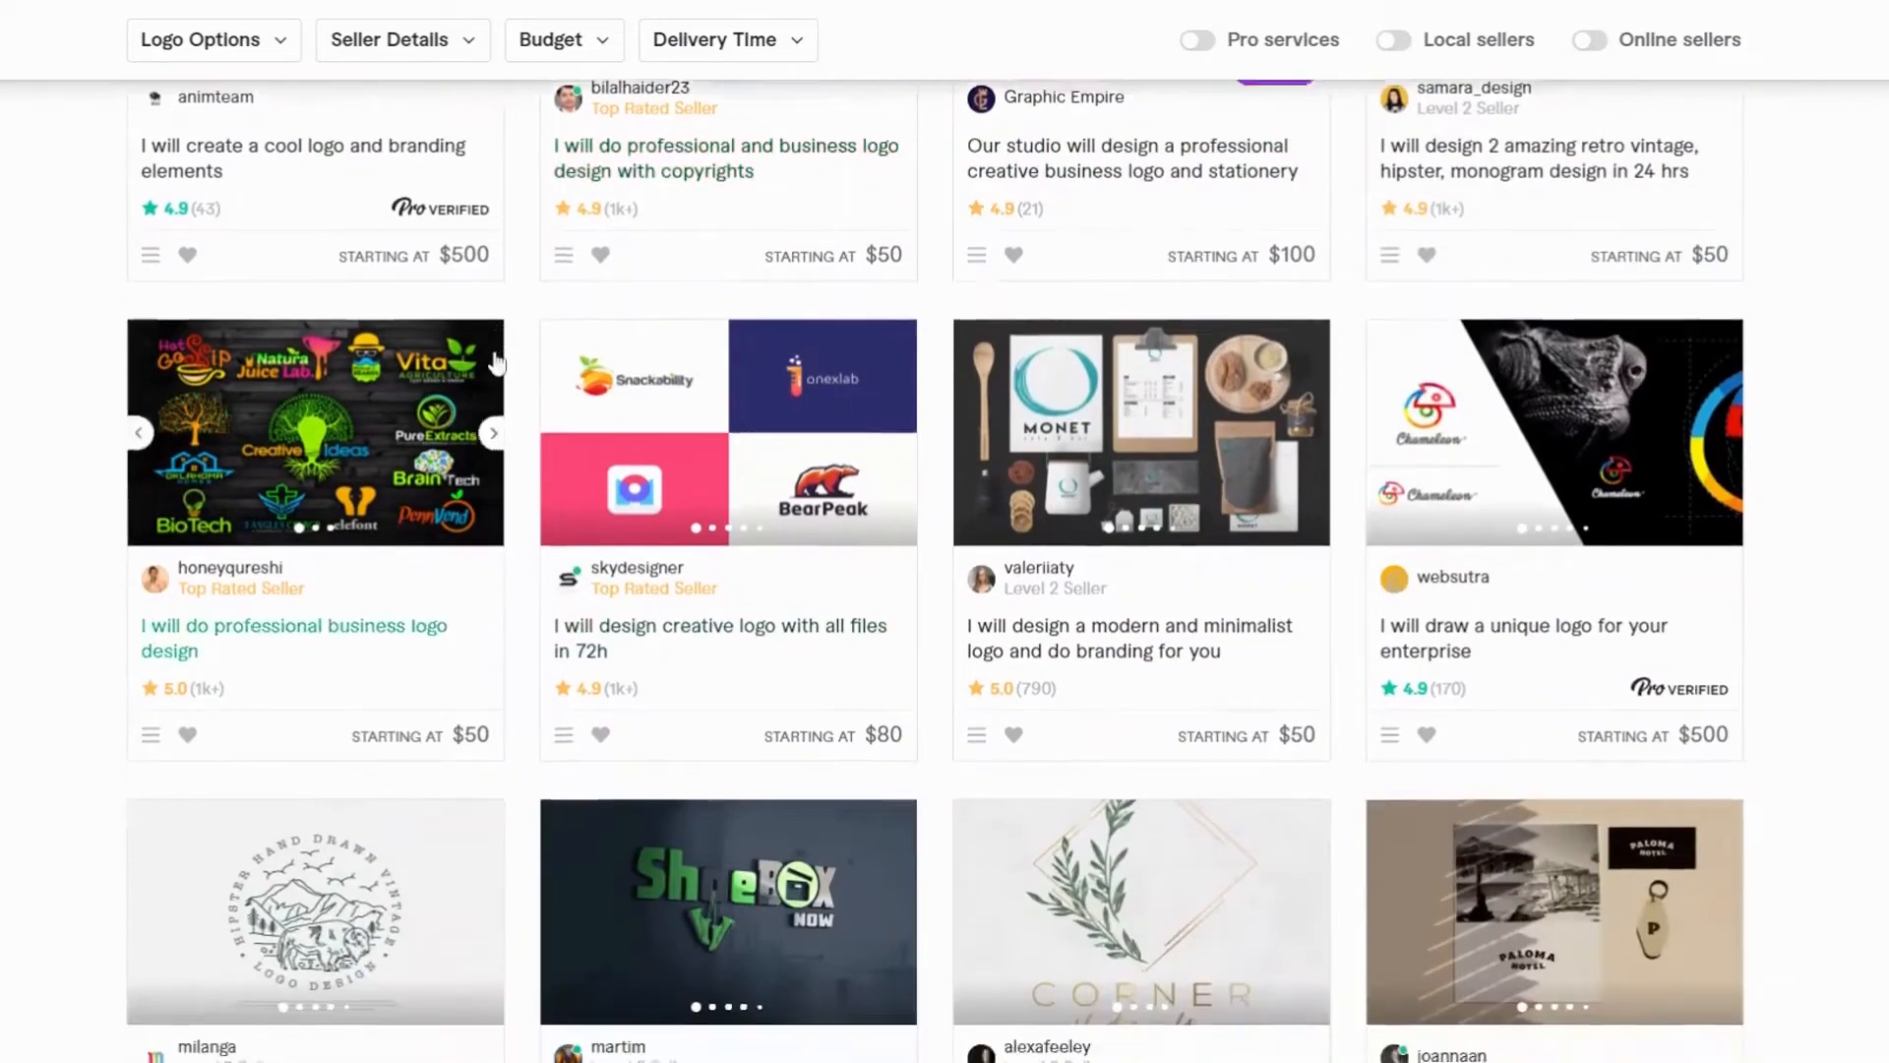